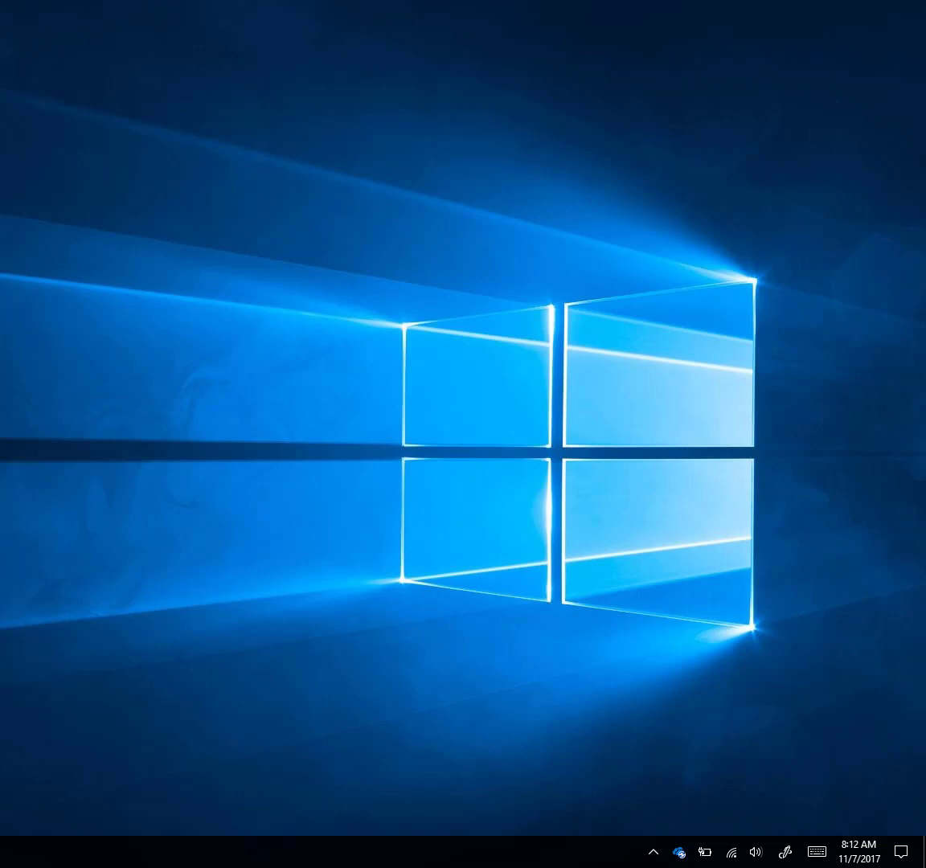
pyautogui.moveTo(506, 501)
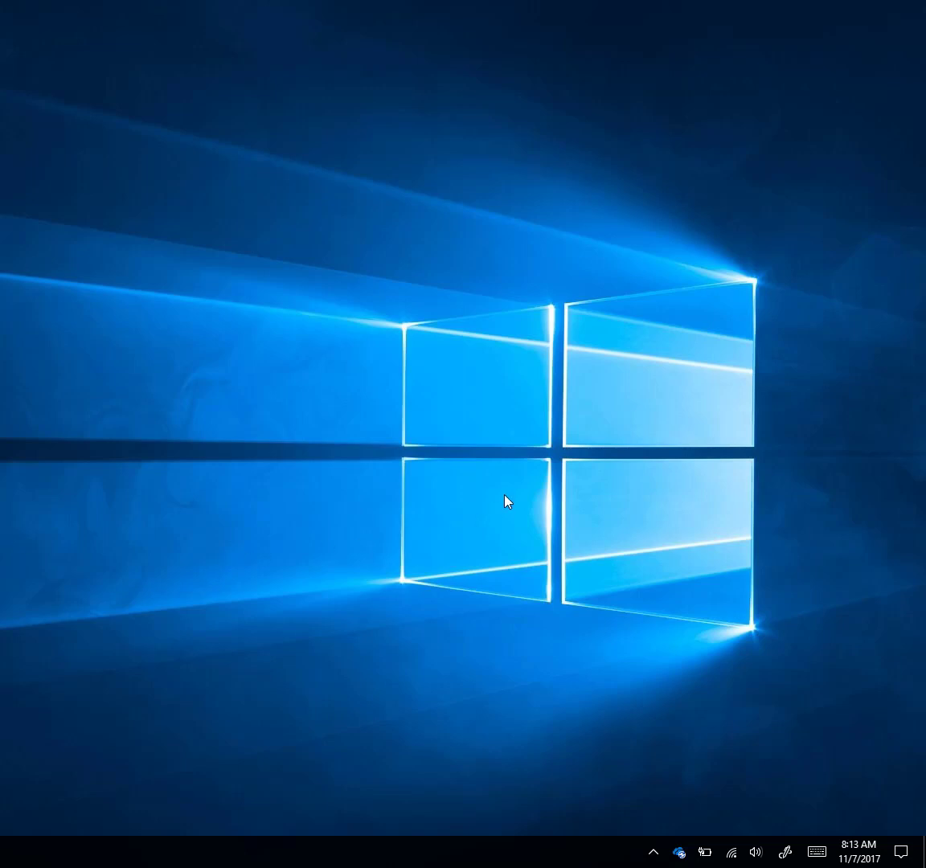
pyautogui.moveTo(860, 575)
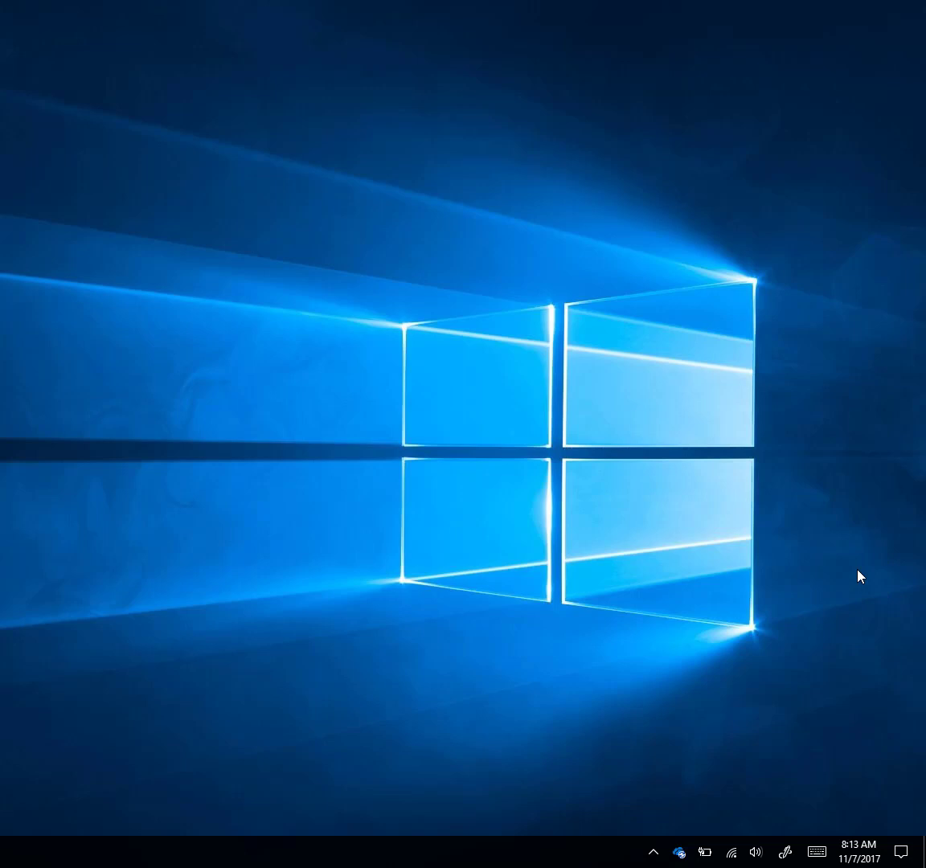
# Step: Show the Action Center with all quick action tiles expanded, including Project and Connect
pyautogui.click(904, 852)
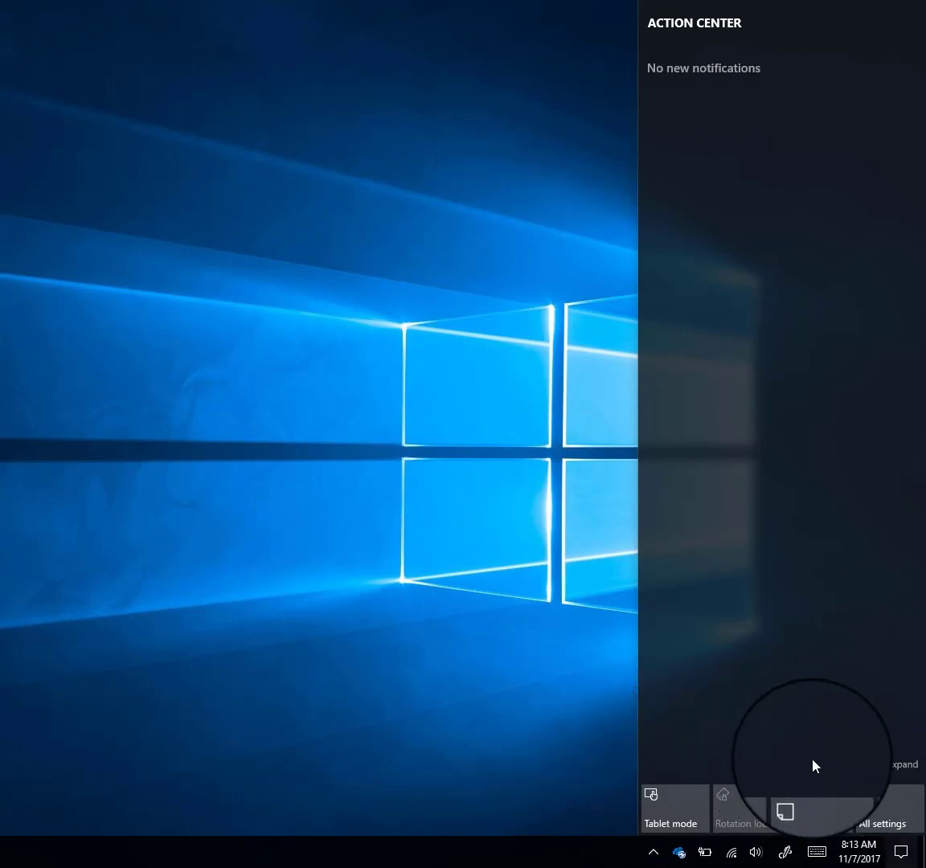
pyautogui.click(904, 765)
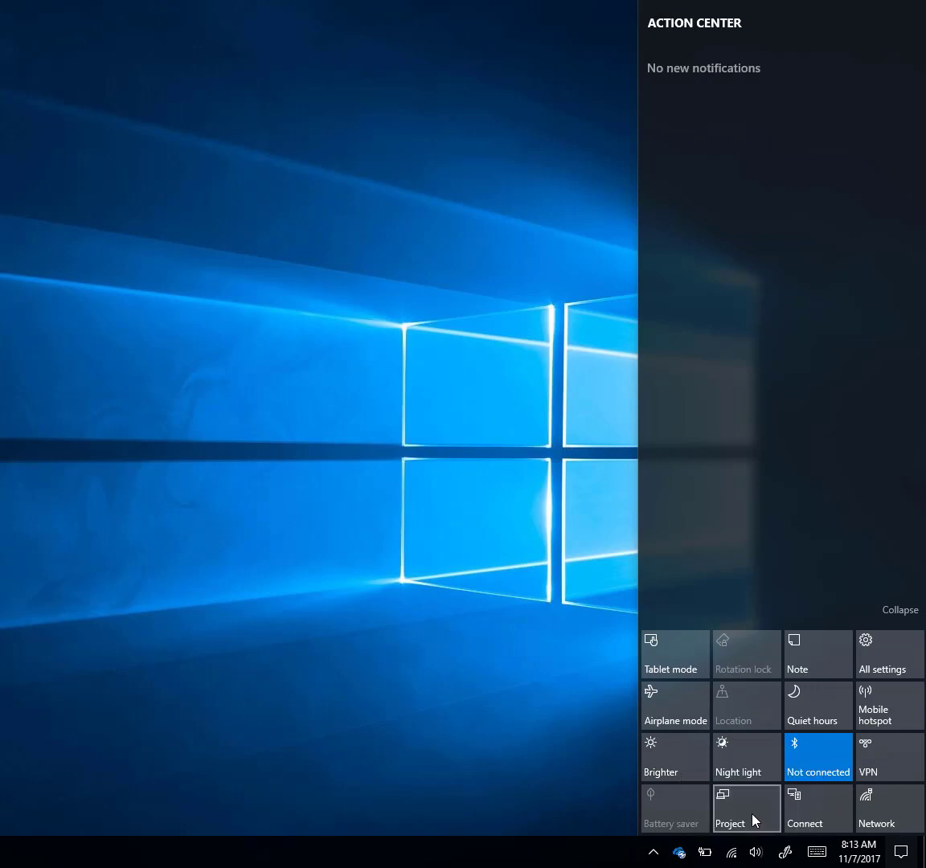
# Step: Bring up the Project panel listing PC screen only, Duplicate, Extend and Second screen only
pyautogui.click(730, 807)
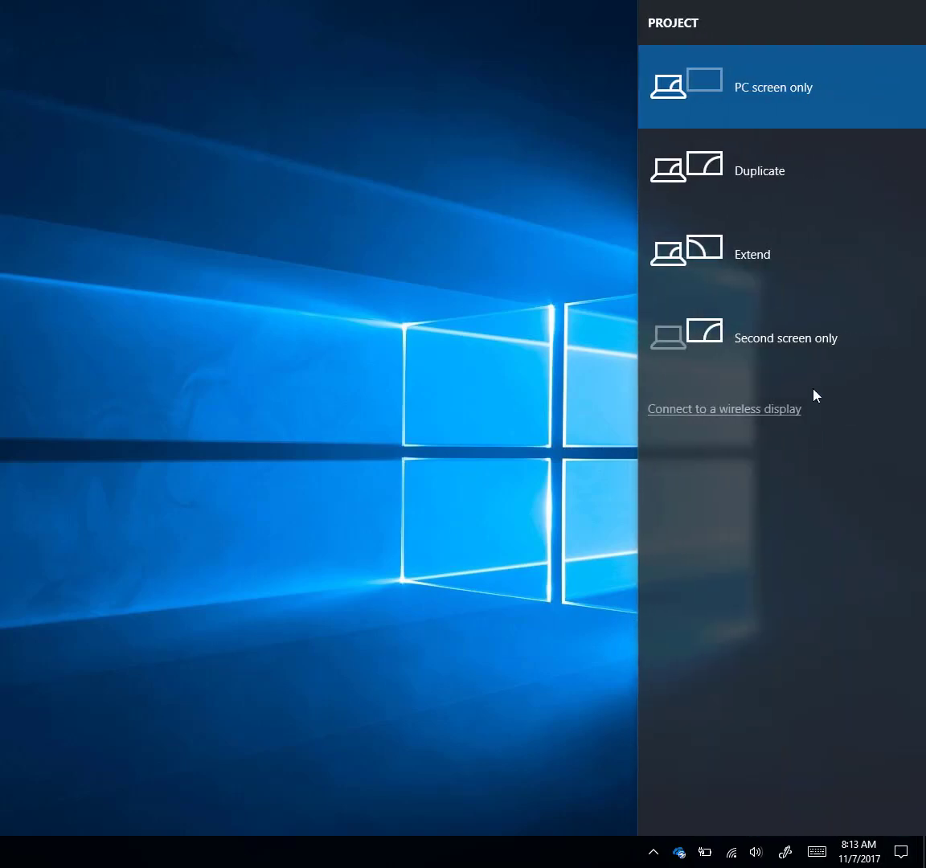
pyautogui.moveTo(800, 533)
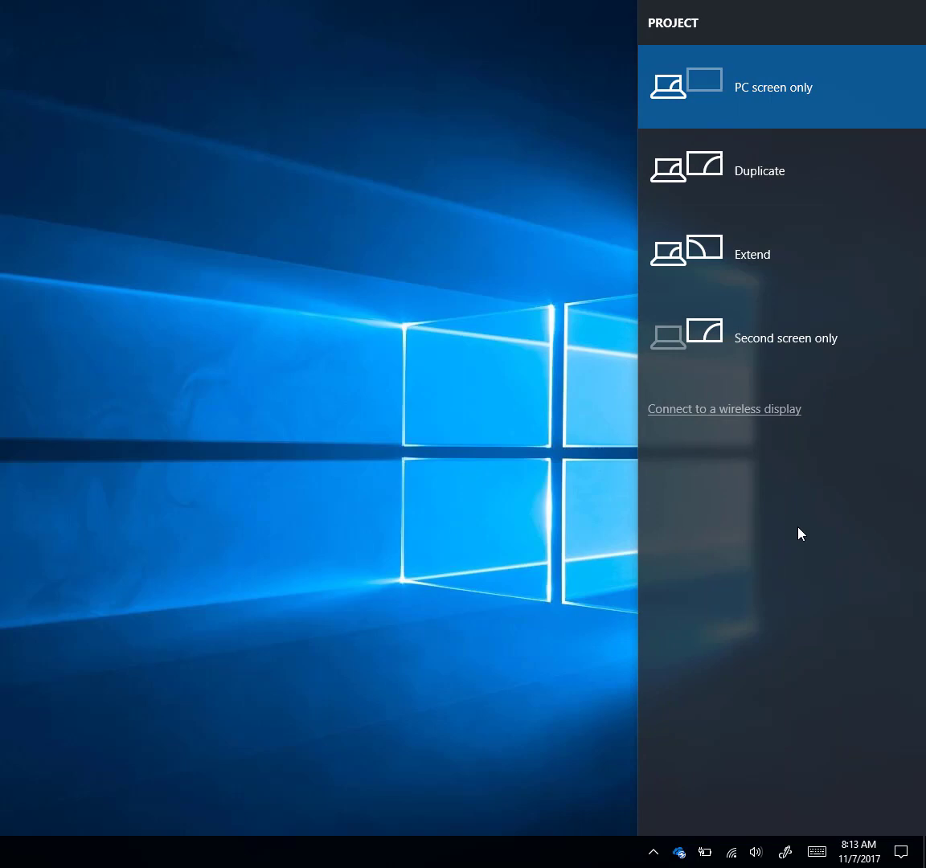
pyautogui.moveTo(818, 479)
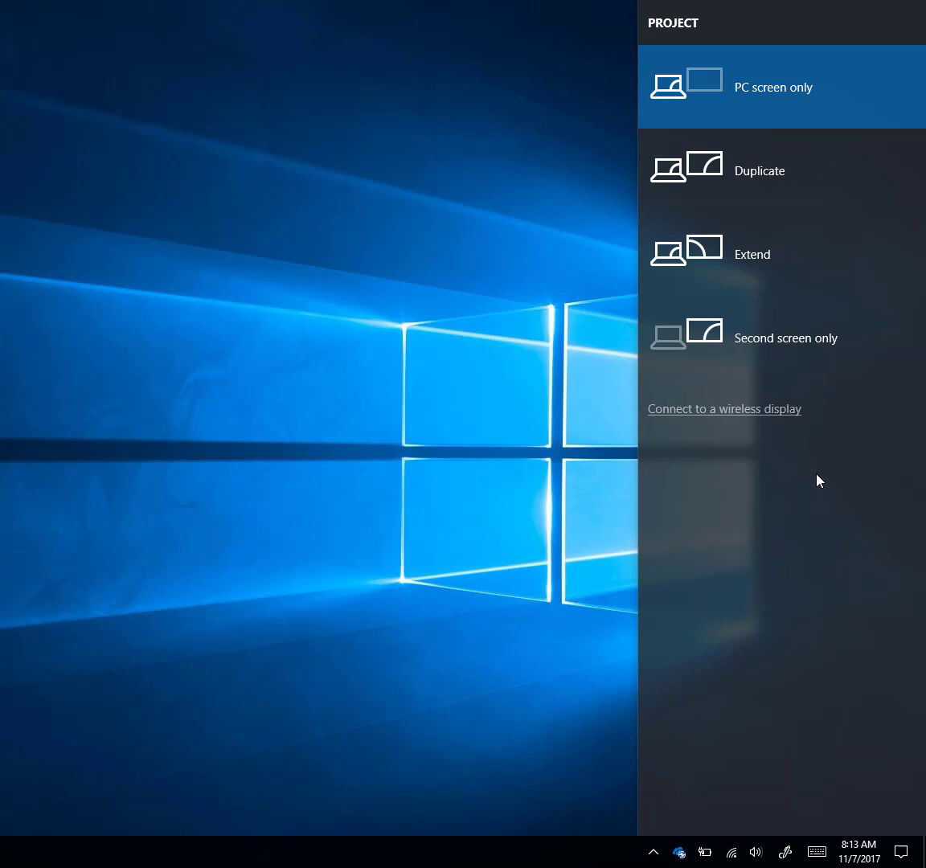
pyautogui.moveTo(736, 446)
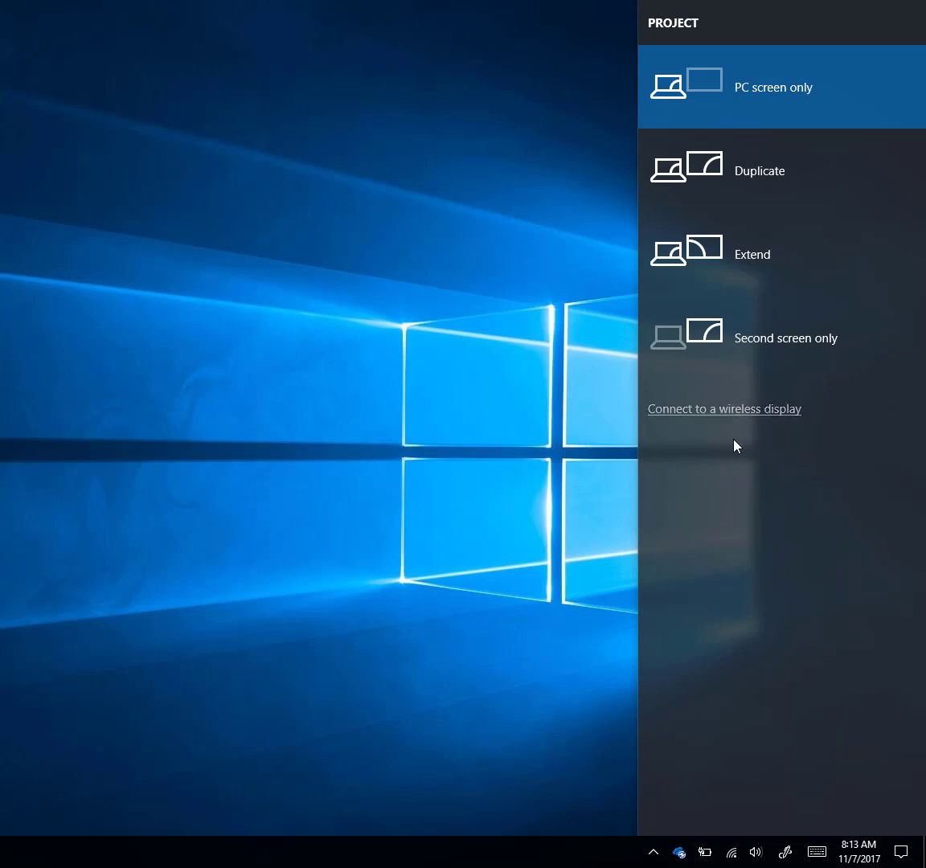
# Step: Search for wireless displays and begin connecting to ALTA_Rm205, reaching its PIN prompt
pyautogui.click(723, 408)
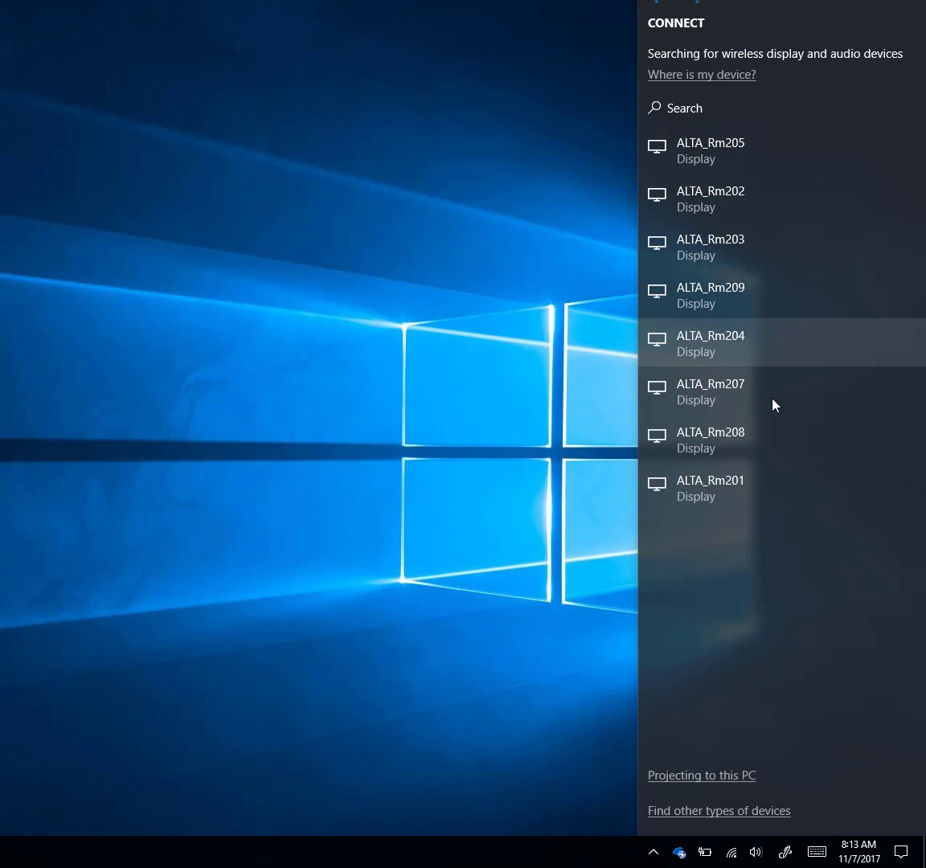
pyautogui.moveTo(704, 196)
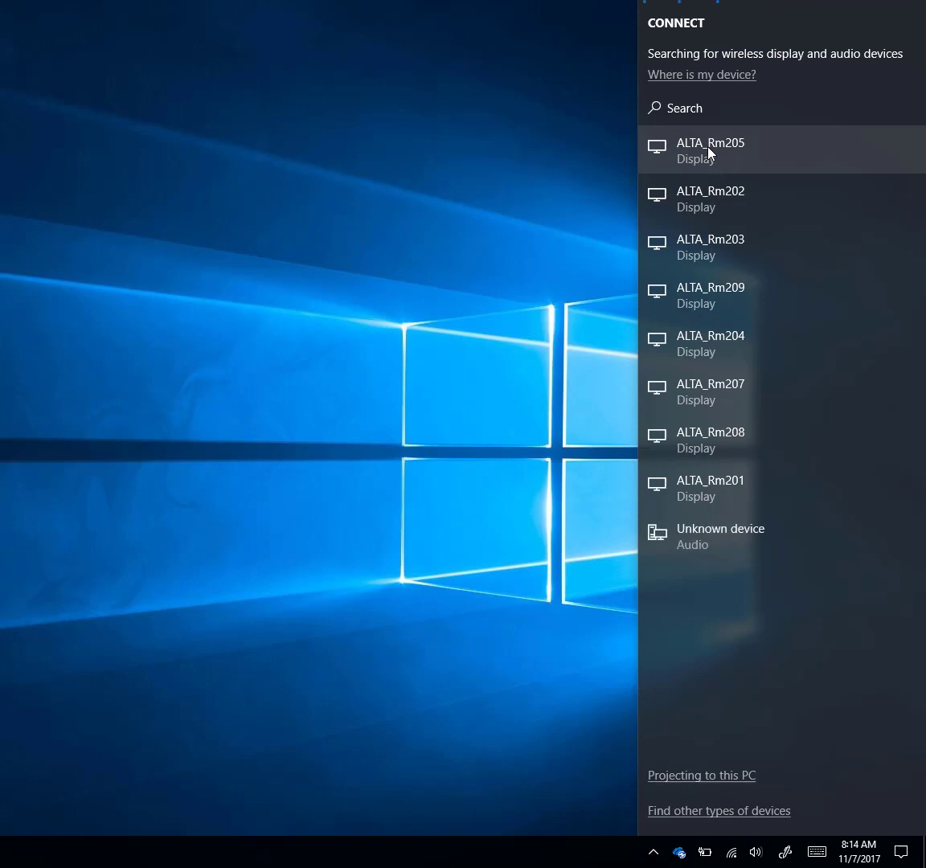
pyautogui.moveTo(711, 199)
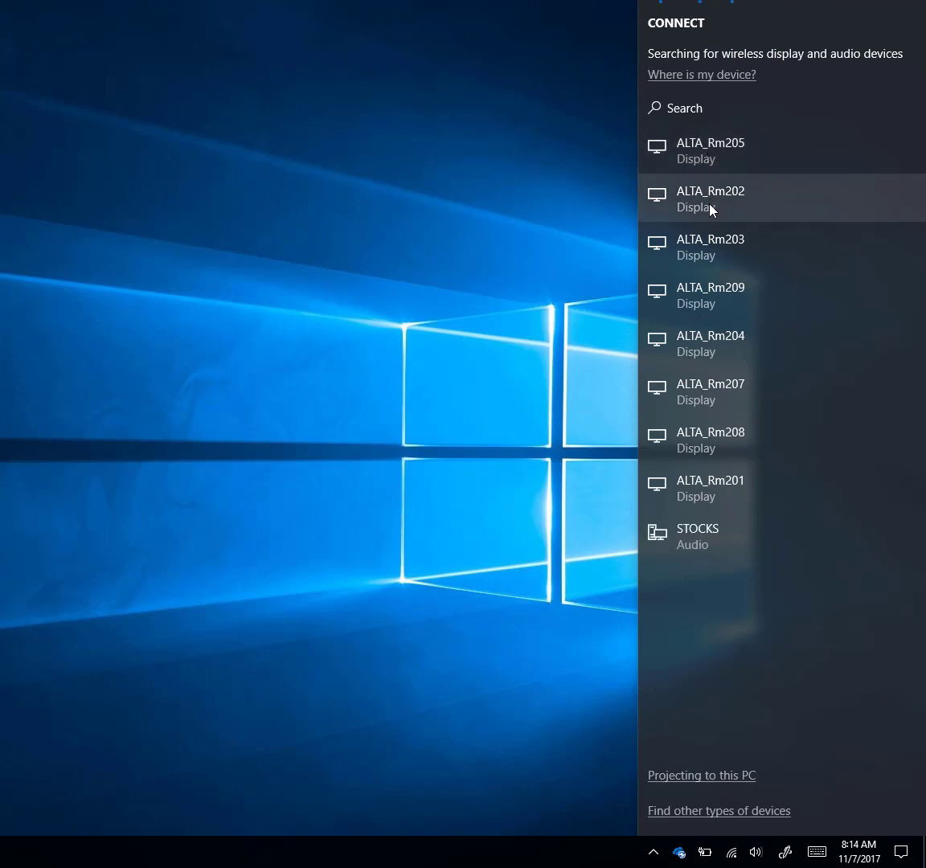
pyautogui.moveTo(720, 166)
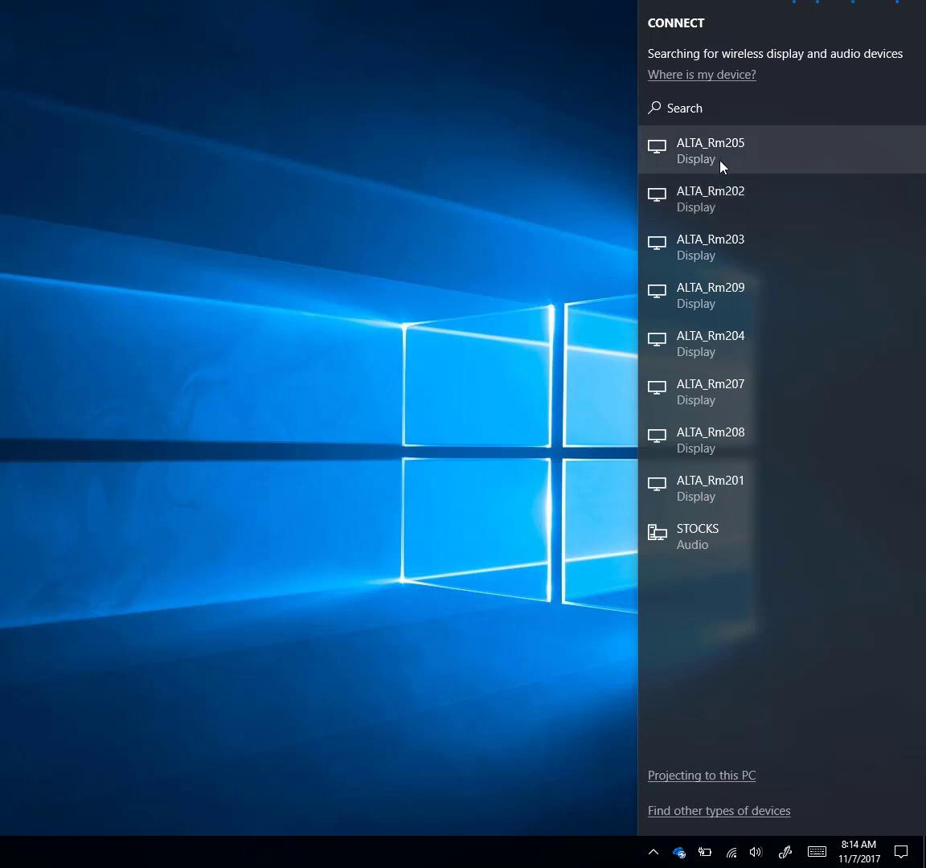
pyautogui.click(710, 149)
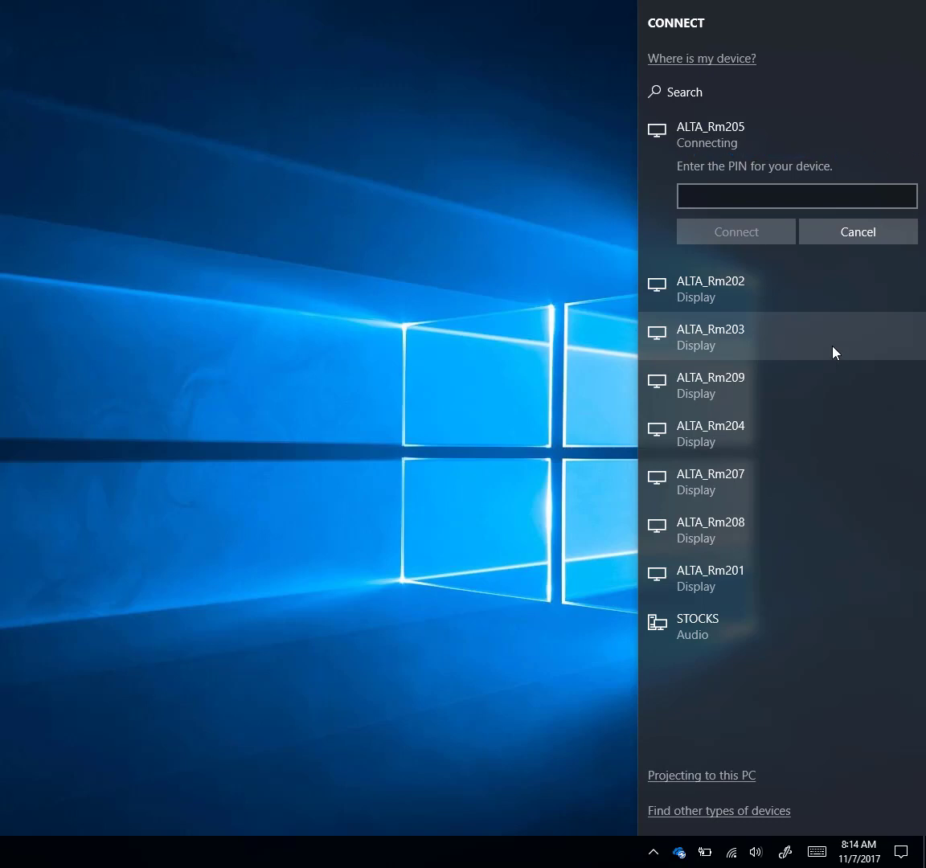
# Step: Activate the PIN entry box for ALTA_Rm205, ready for the room display's PIN
pyautogui.click(797, 196)
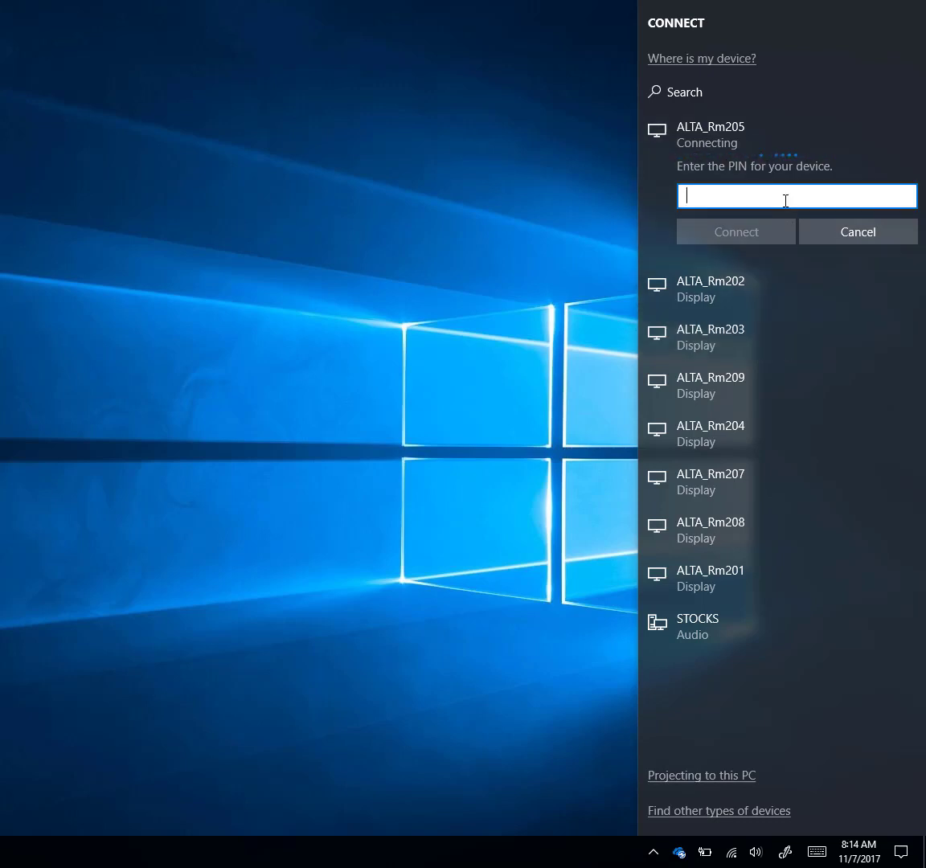
pyautogui.moveTo(743, 243)
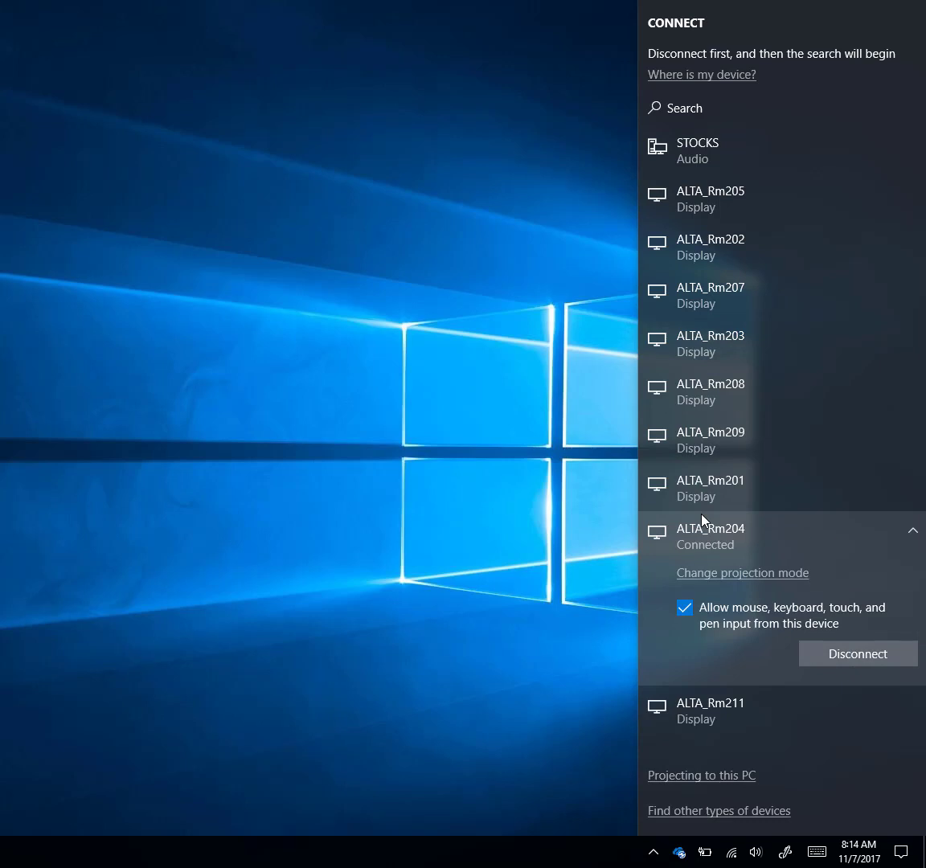
pyautogui.moveTo(305, 656)
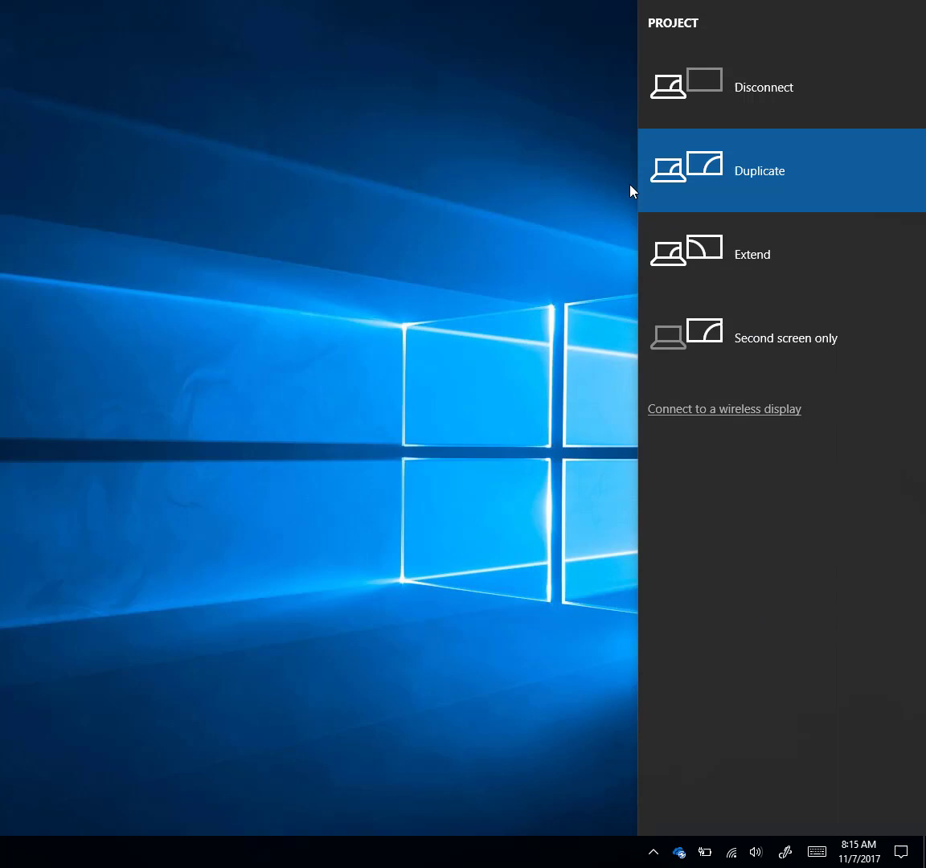
pyautogui.moveTo(614, 189)
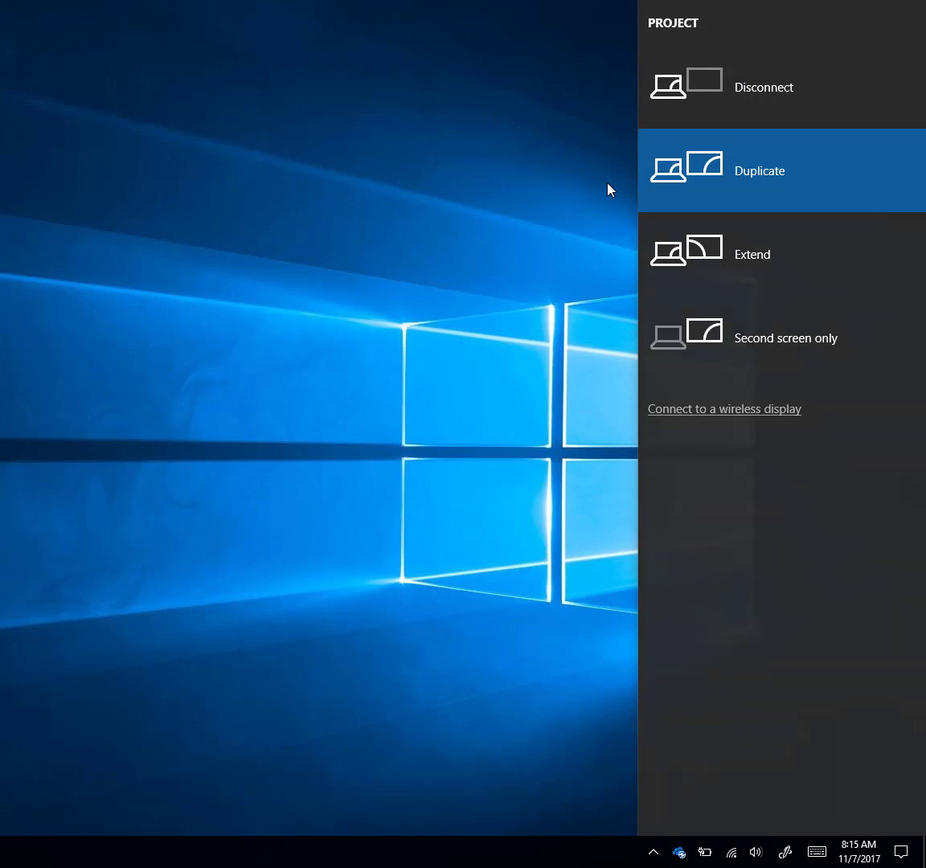
pyautogui.moveTo(720, 256)
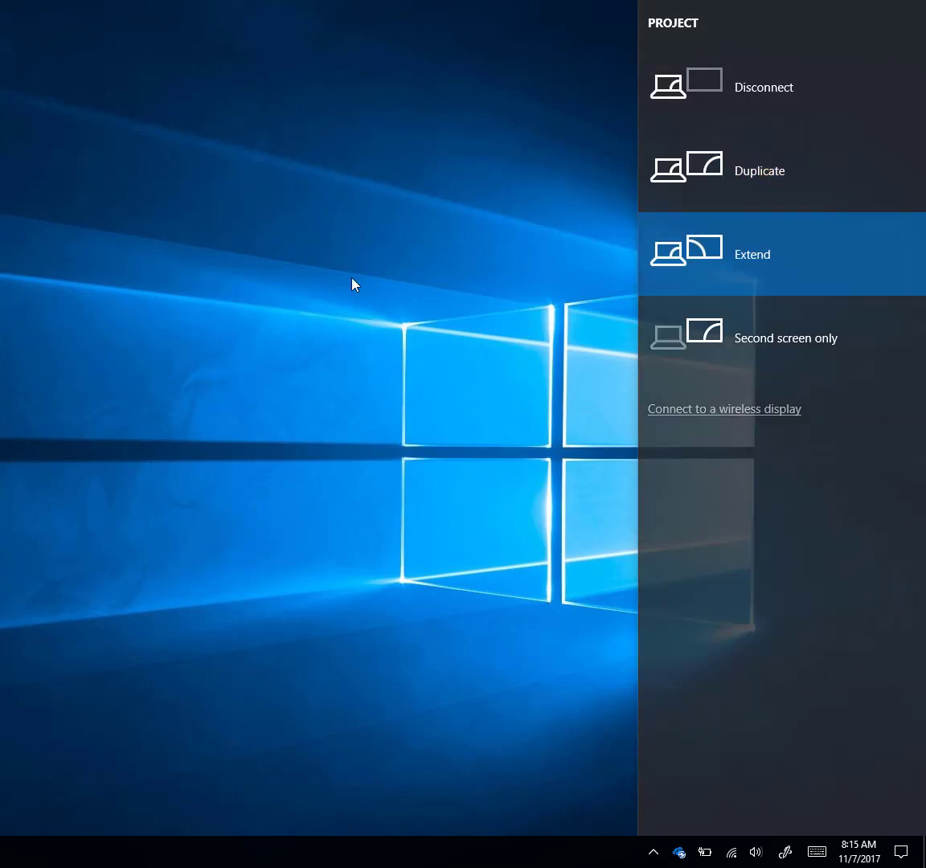
pyautogui.moveTo(315, 264)
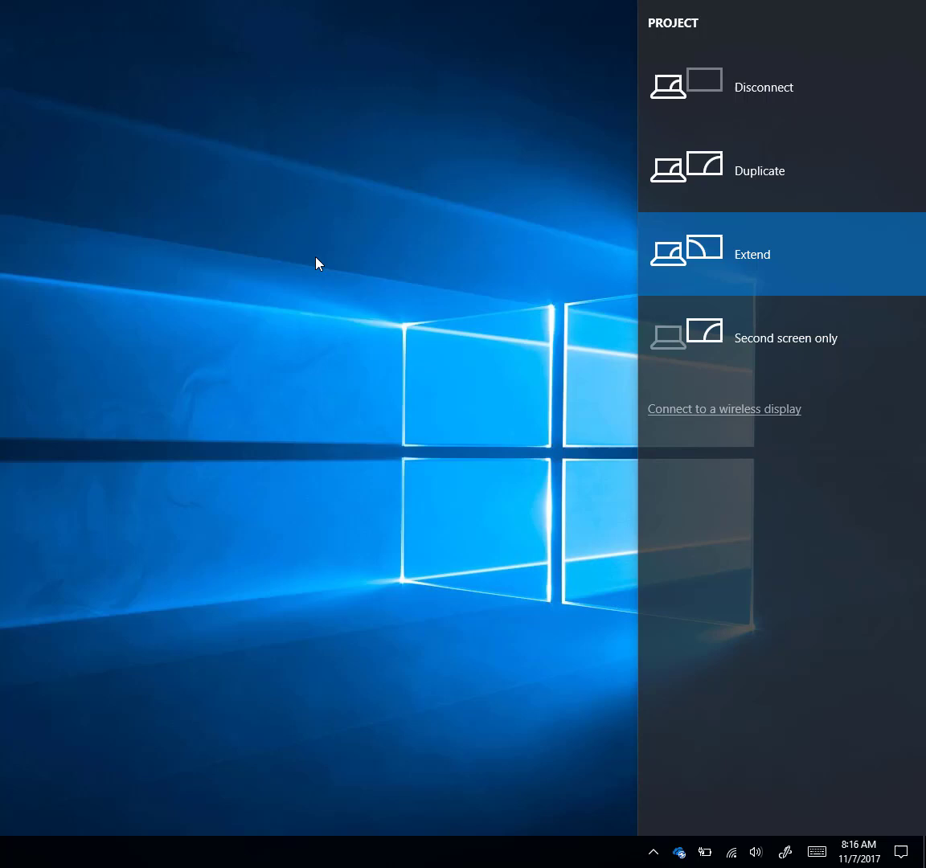
pyautogui.moveTo(304, 266)
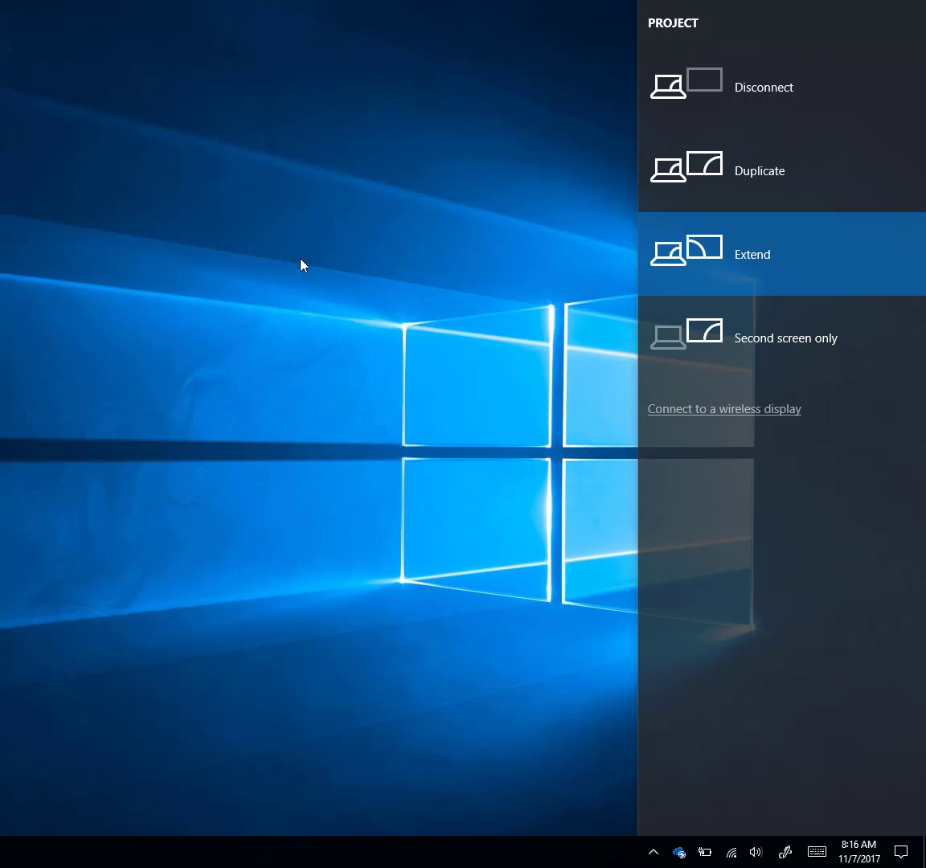
pyautogui.moveTo(278, 305)
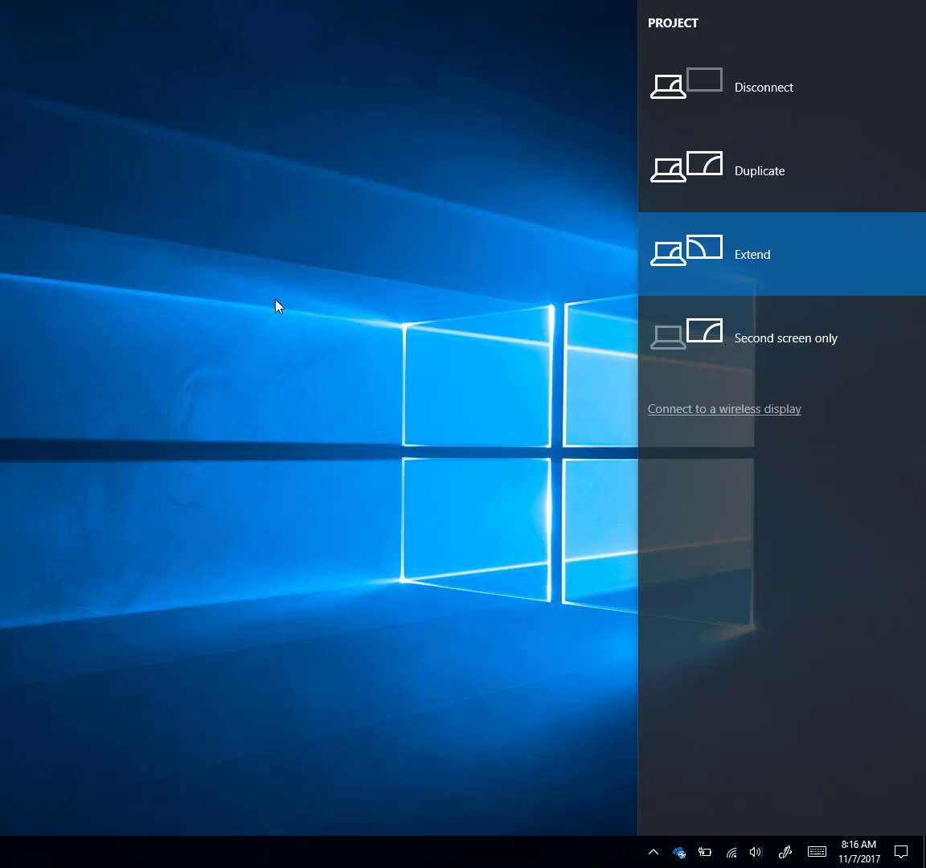
pyautogui.moveTo(440, 222)
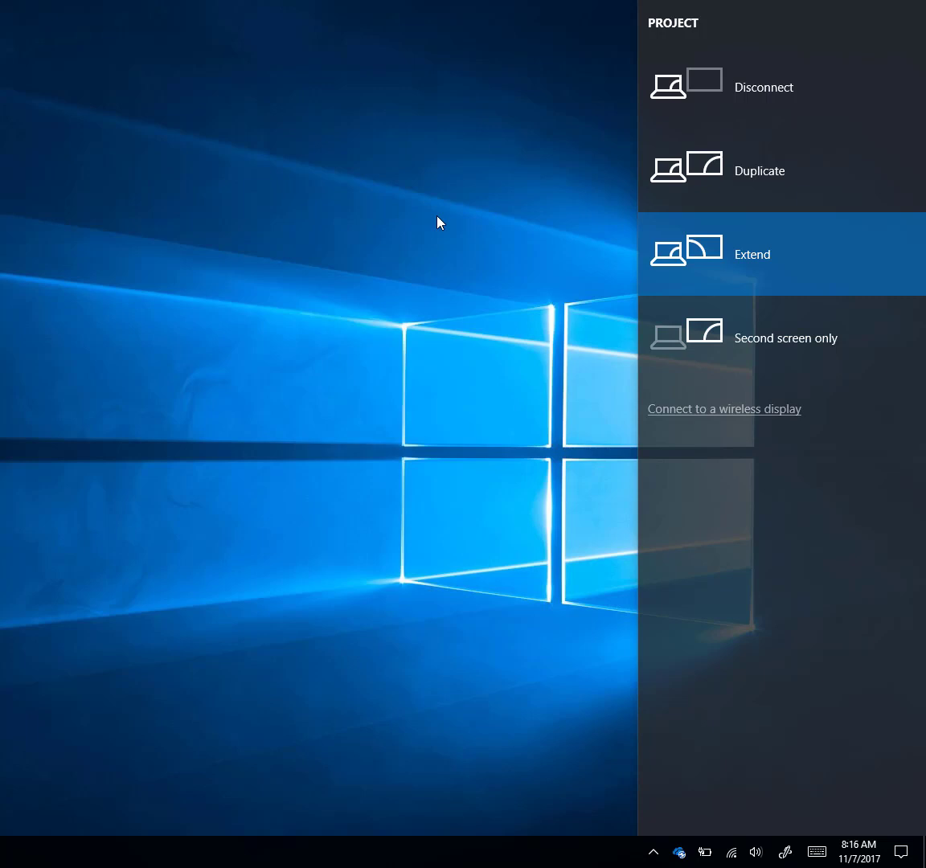
pyautogui.moveTo(741, 129)
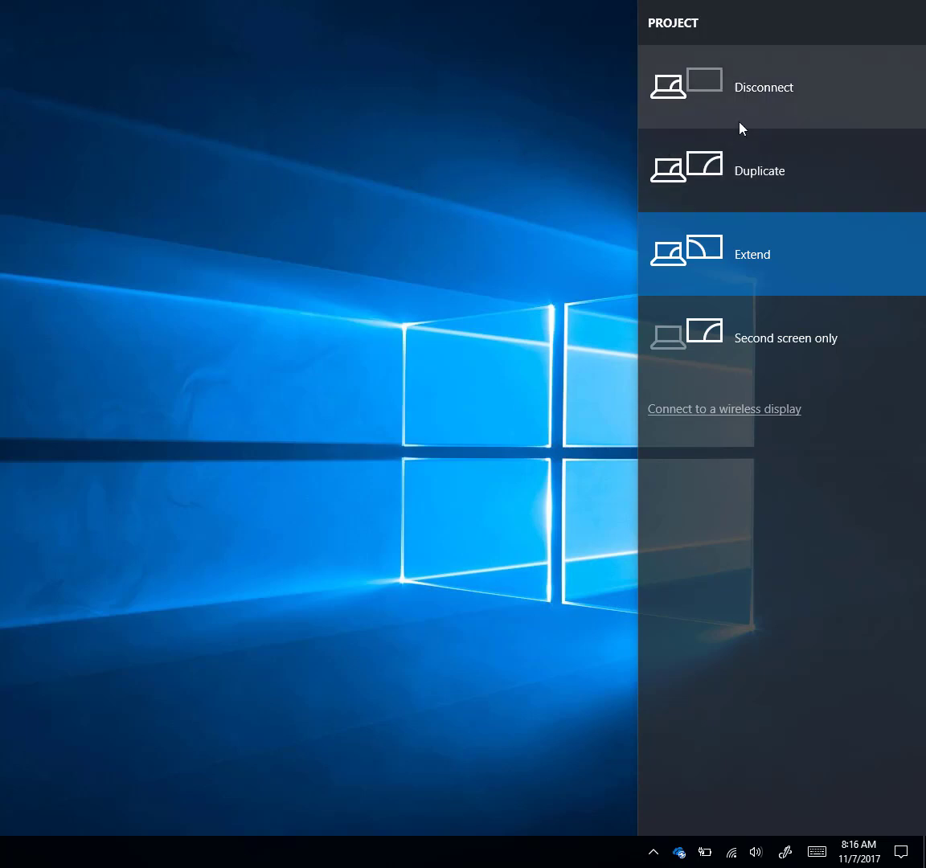
pyautogui.moveTo(765, 103)
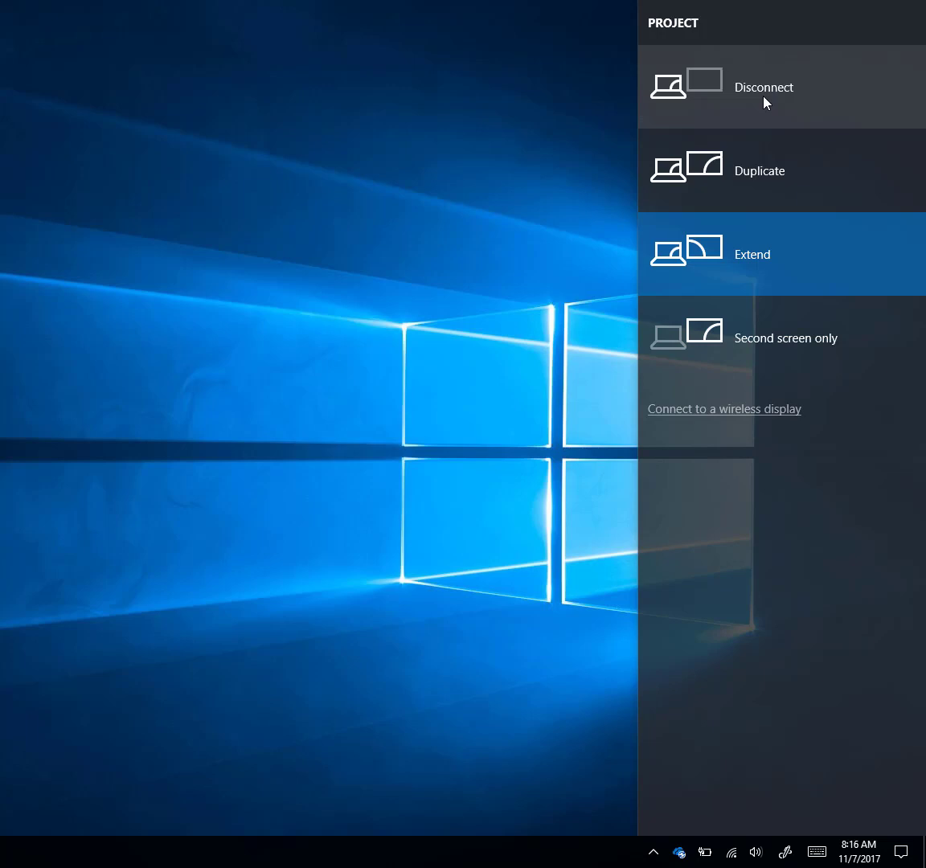
pyautogui.moveTo(531, 276)
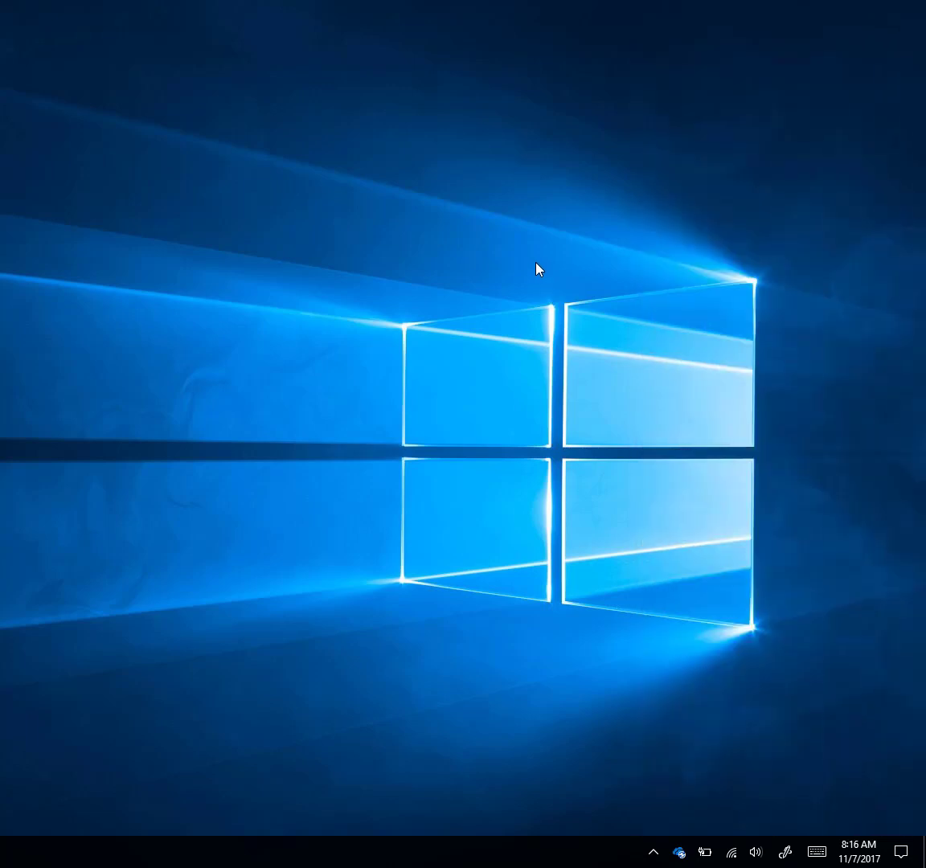
# Step: Switch the wireless display's projection mode from Extend back to Duplicate
pyautogui.click(908, 850)
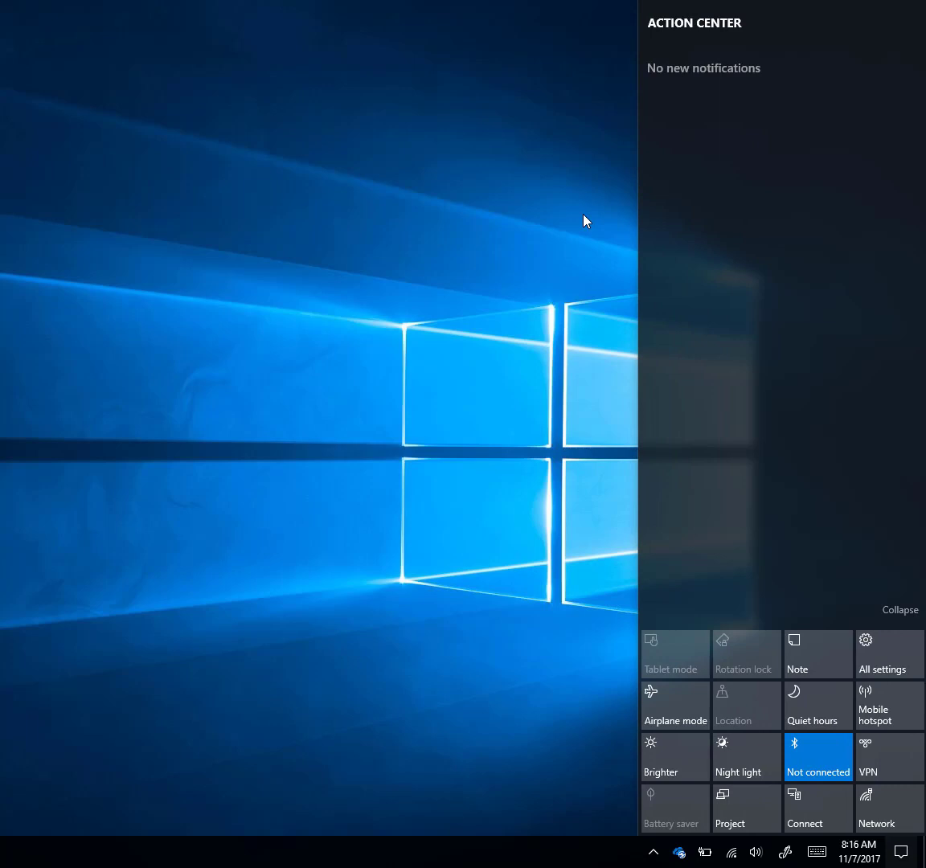
pyautogui.click(730, 806)
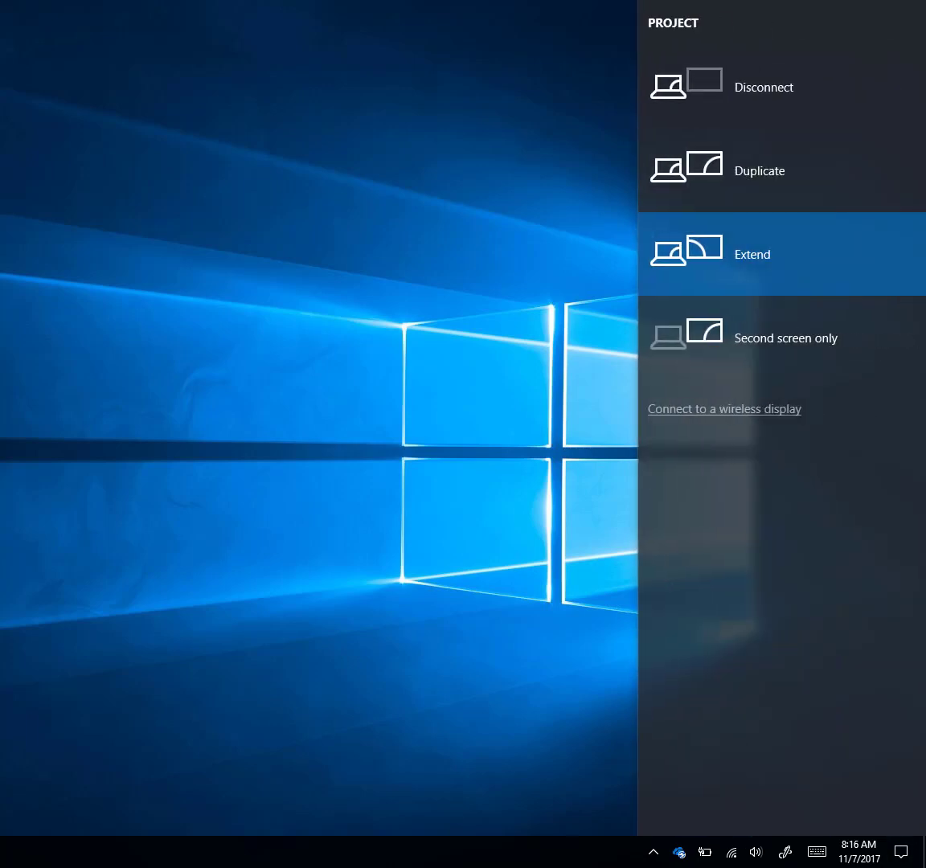
pyautogui.moveTo(717, 302)
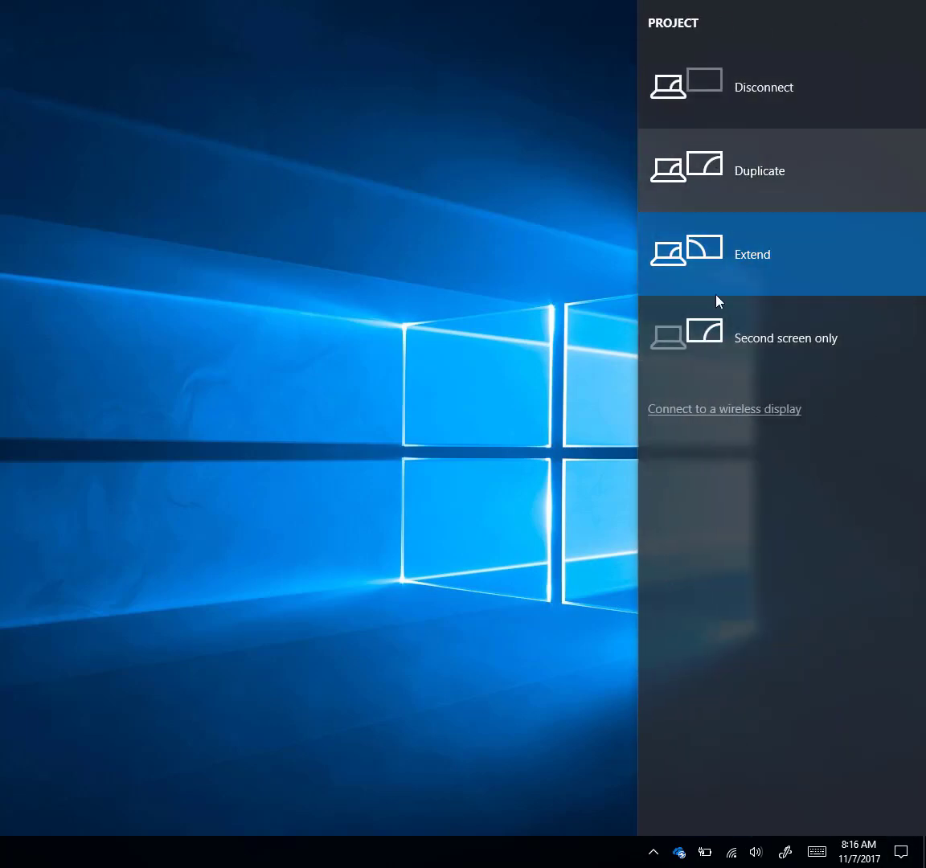
pyautogui.moveTo(717, 186)
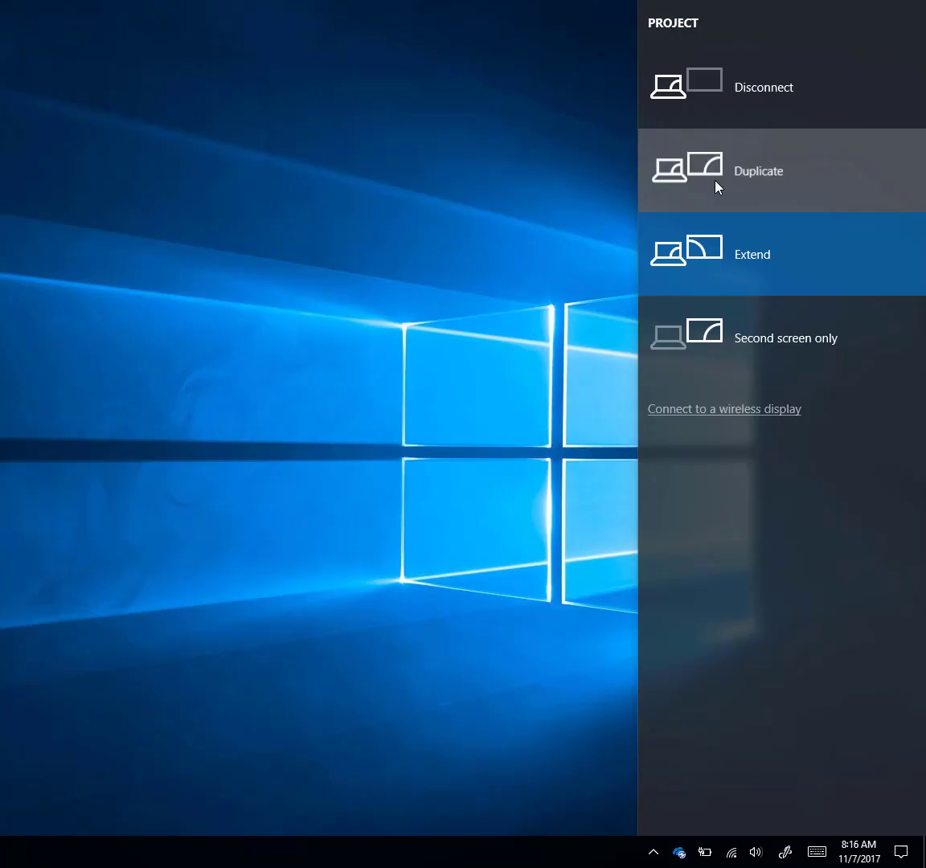
pyautogui.click(758, 170)
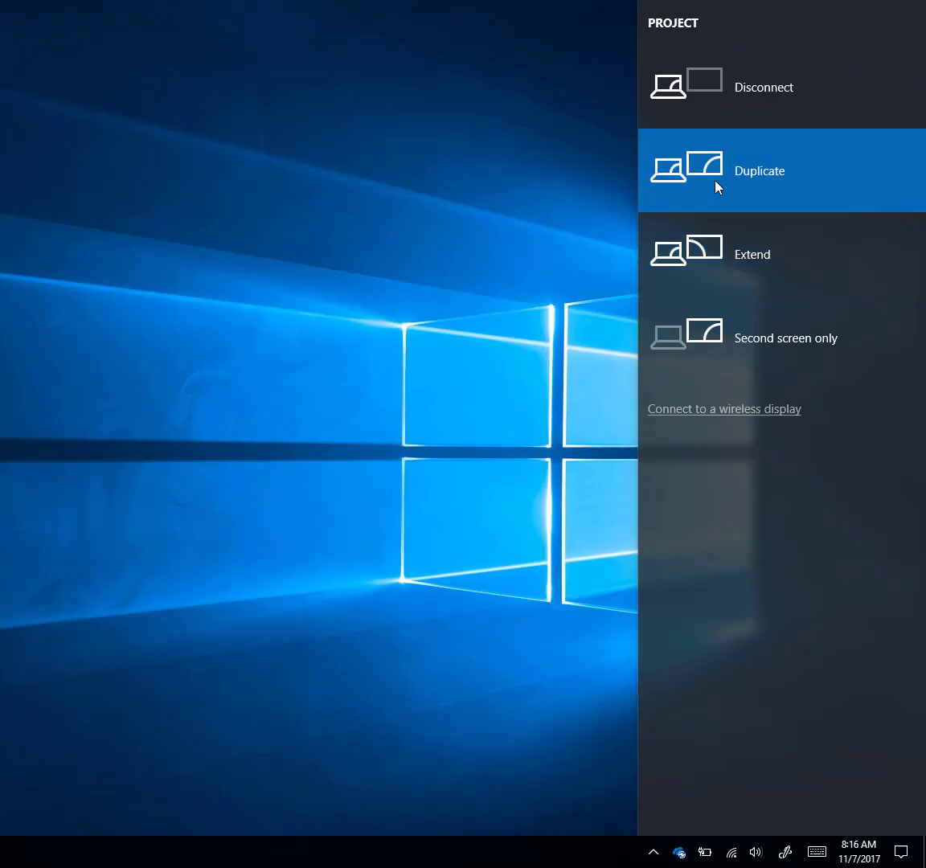